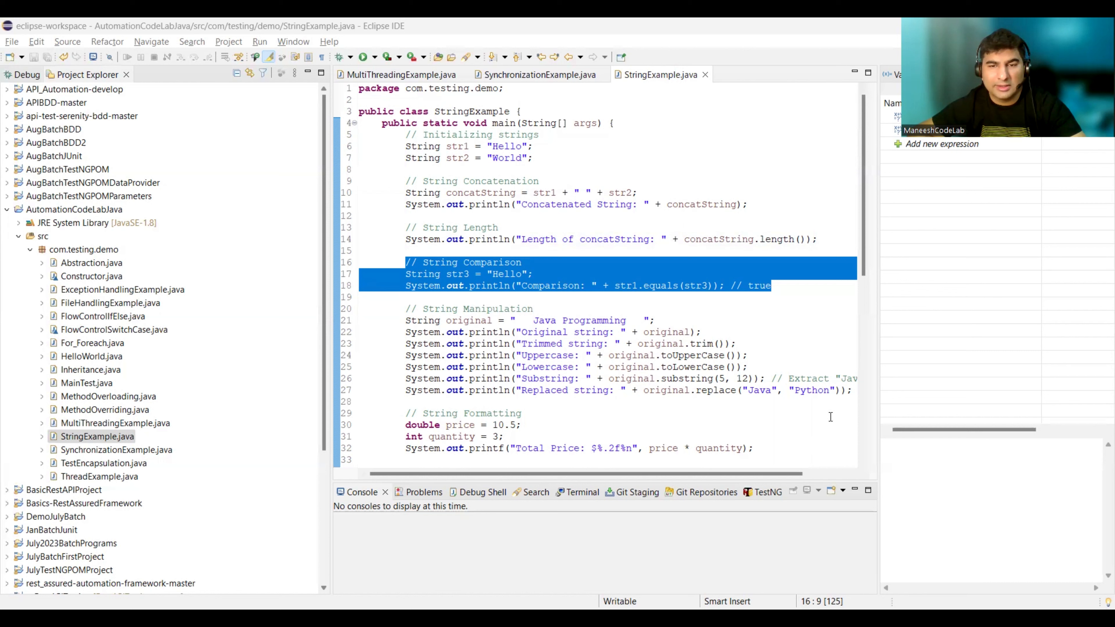
Review the string manipulation and splitting code, highlighting the words array variable
{"action": "left_click_drag", "start_coordinate": [405, 344], "coordinate": [764, 378]}
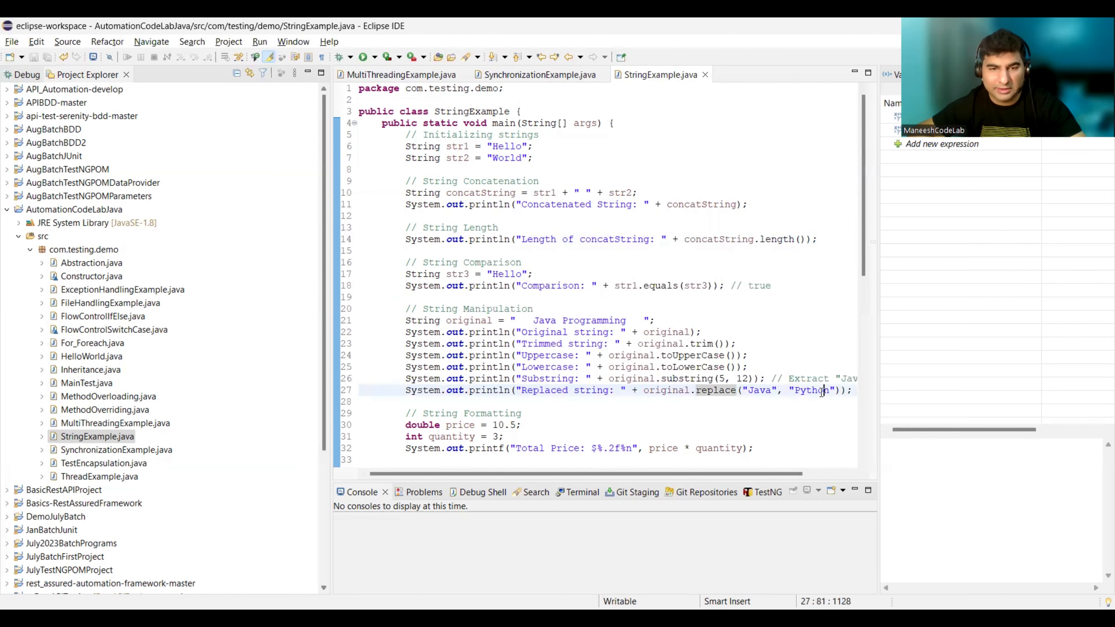
{"action": "scroll", "scroll_direction": "down", "scroll_amount": 3}
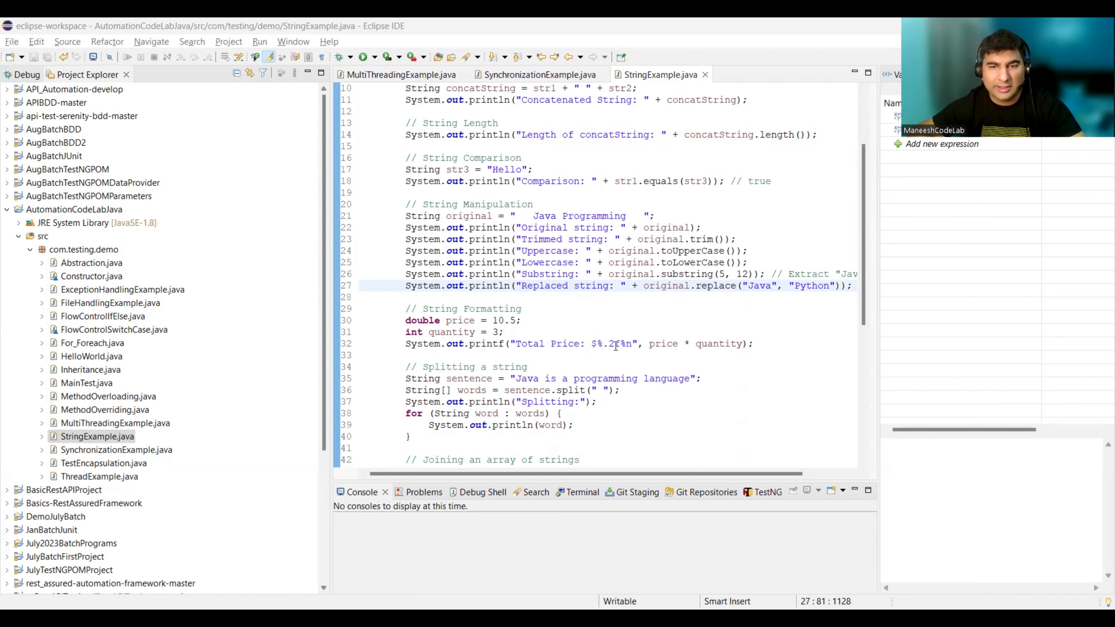
{"action": "mouse_move", "coordinate": [615, 348]}
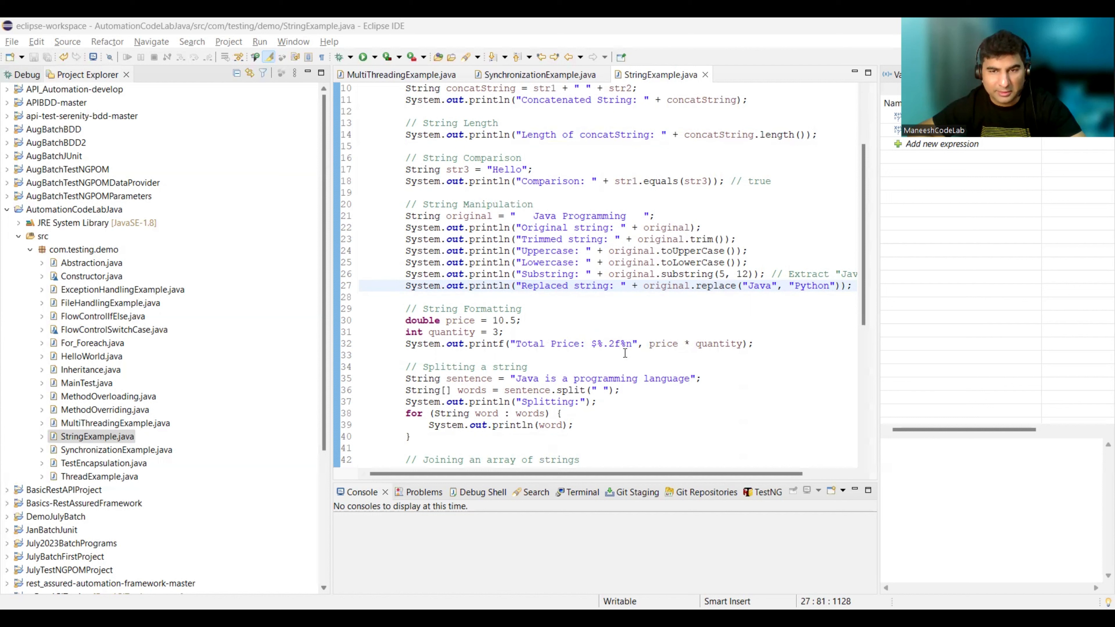
{"action": "mouse_move", "coordinate": [407, 390]}
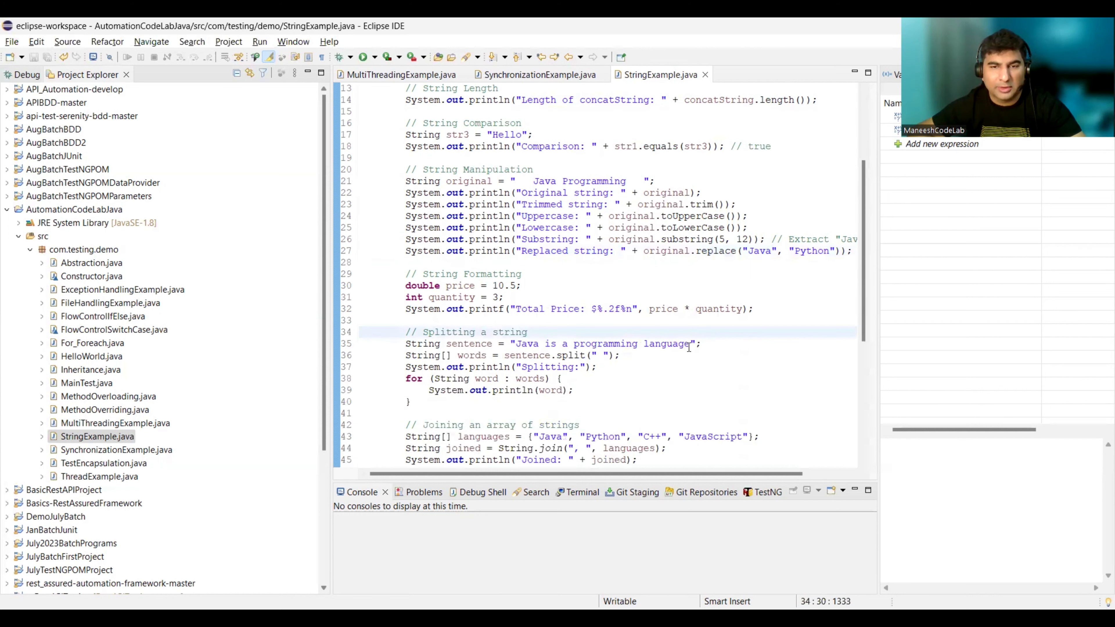
{"action": "double_click", "coordinate": [468, 343]}
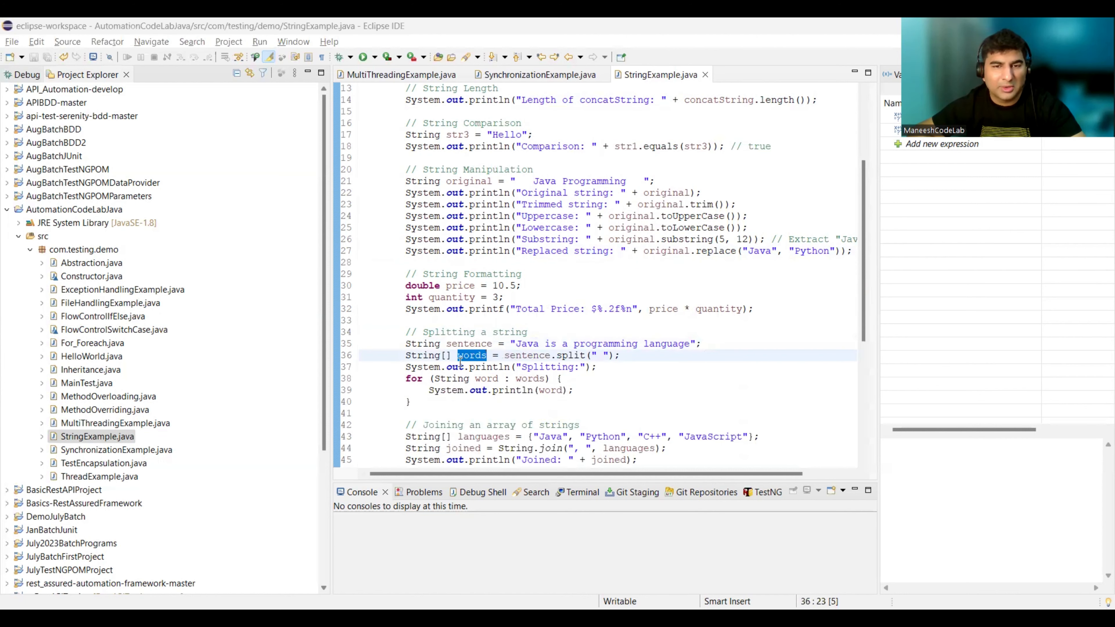
{"action": "scroll", "scroll_direction": "down", "scroll_amount": 3}
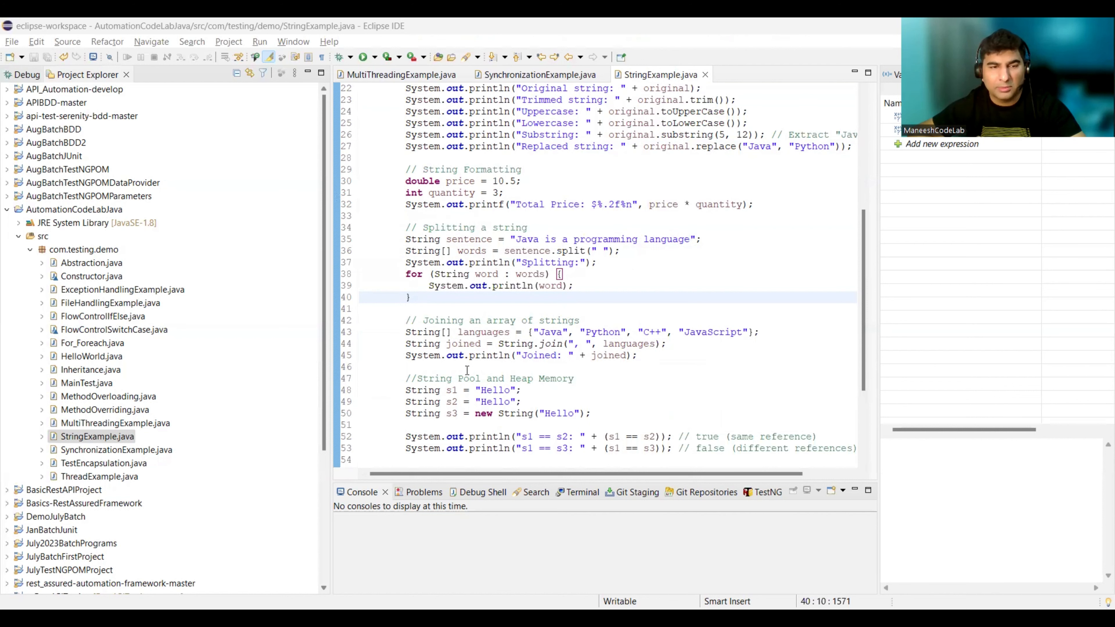
{"action": "mouse_move", "coordinate": [583, 395]}
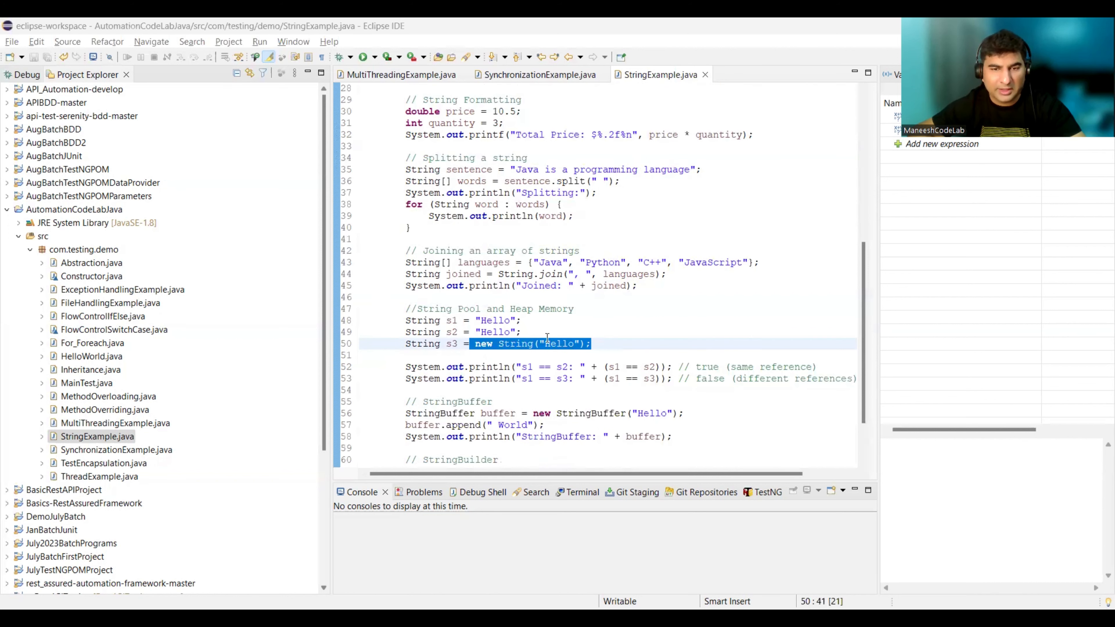
{"action": "scroll", "scroll_direction": "down", "scroll_amount": 3}
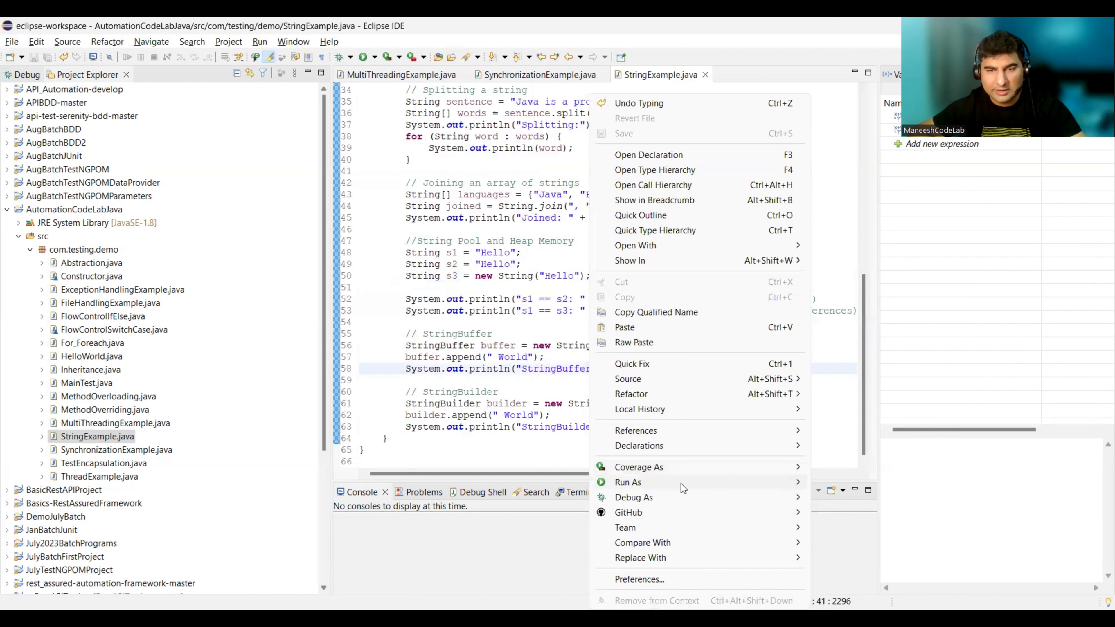
{"action": "mouse_move", "coordinate": [628, 482]}
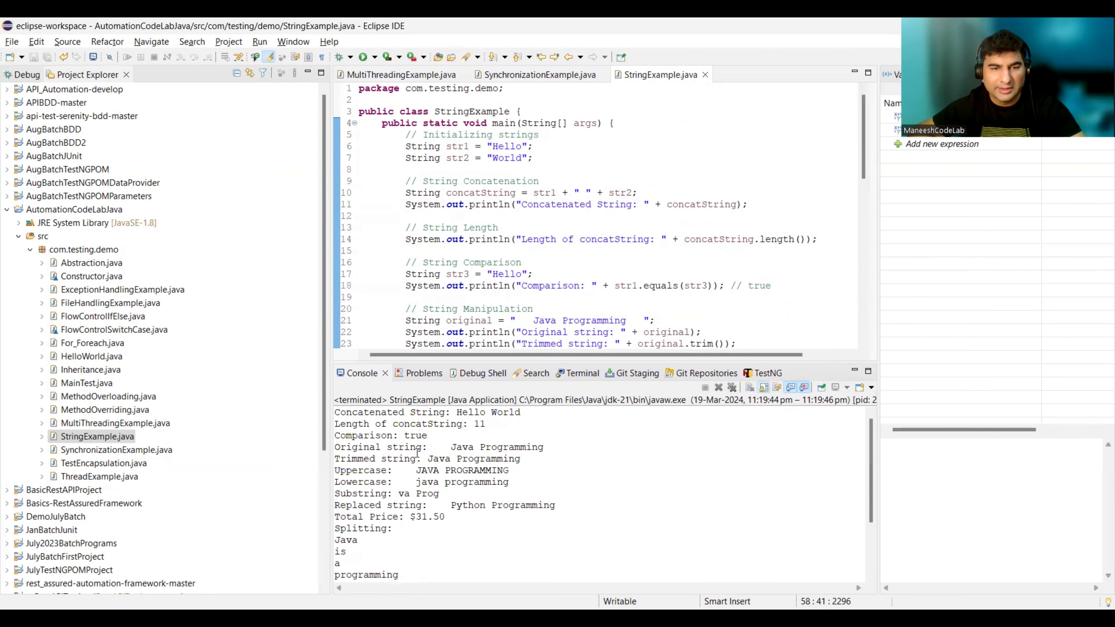
Mark the concatString length result line in the Console output after running StringExample
{"action": "left_click_drag", "start_coordinate": [388, 413], "coordinate": [520, 413]}
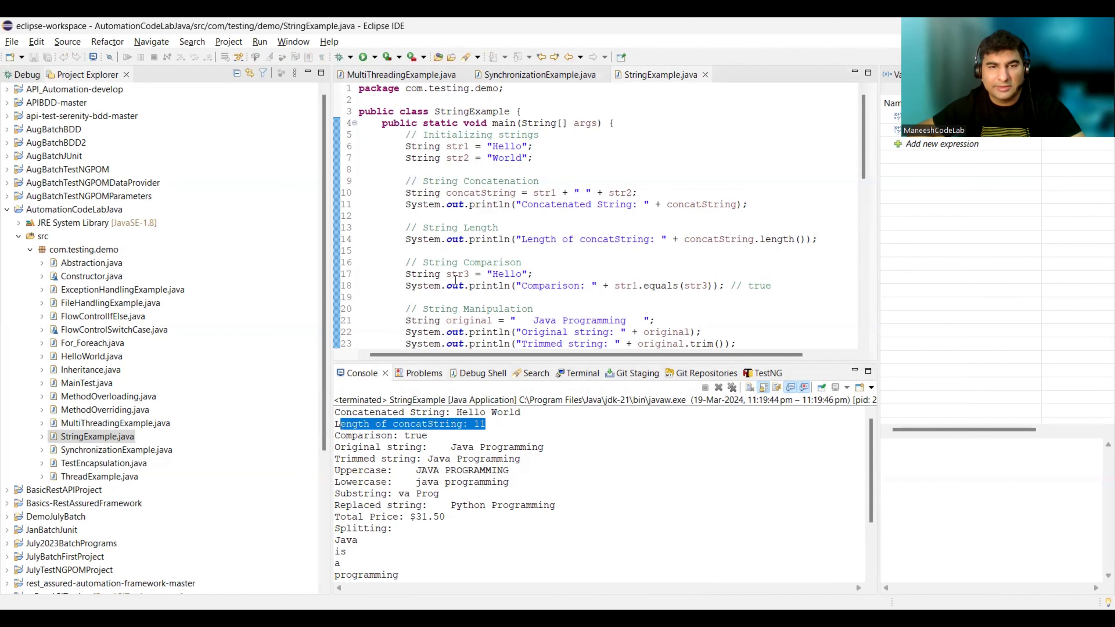
{"action": "left_click", "coordinate": [456, 273]}
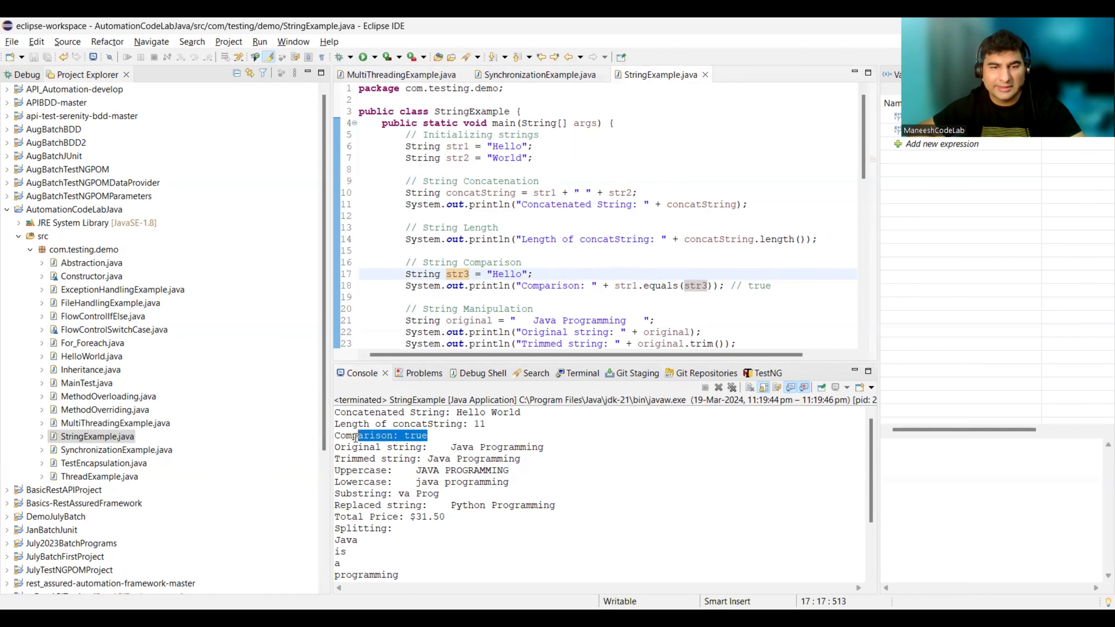
{"action": "scroll", "scroll_direction": "down", "scroll_amount": 3}
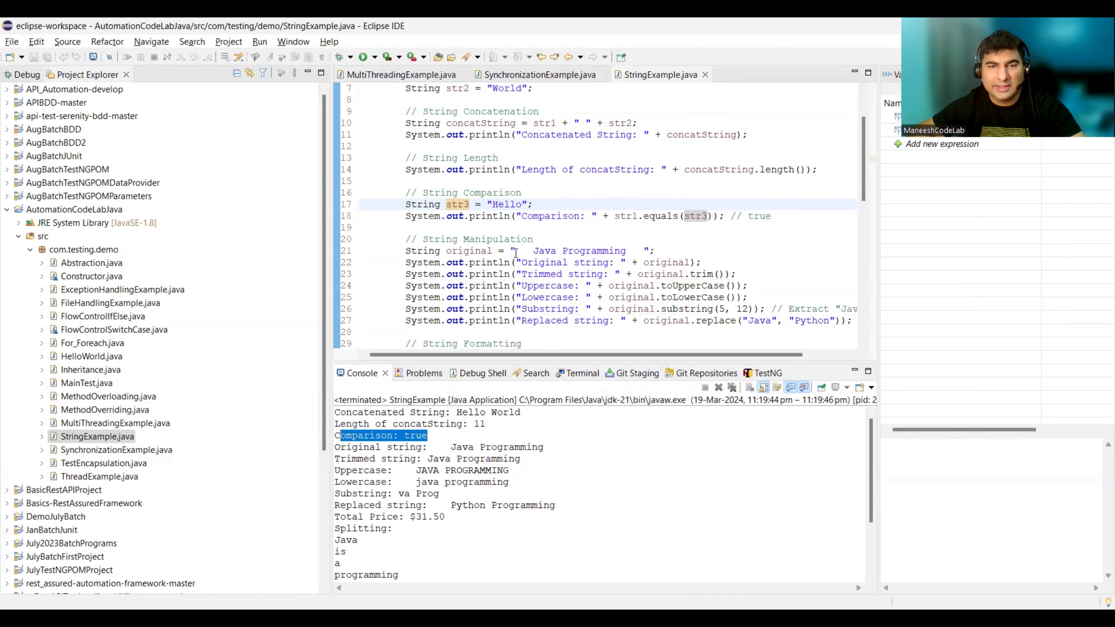
{"action": "left_click_drag", "start_coordinate": [514, 251], "coordinate": [635, 250]}
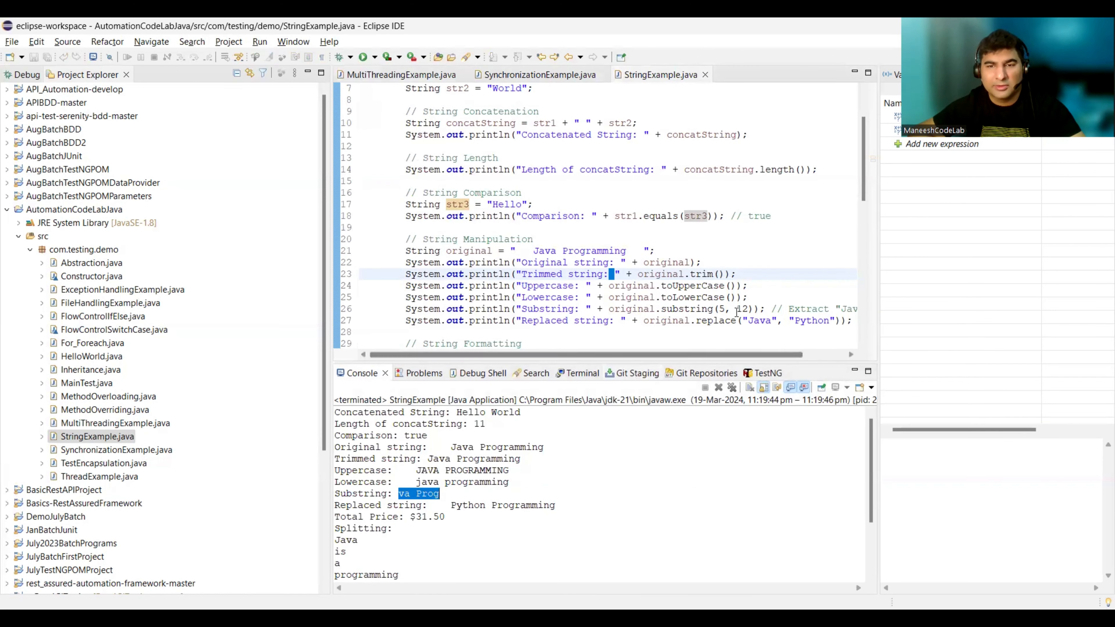
{"action": "mouse_move", "coordinate": [710, 286]}
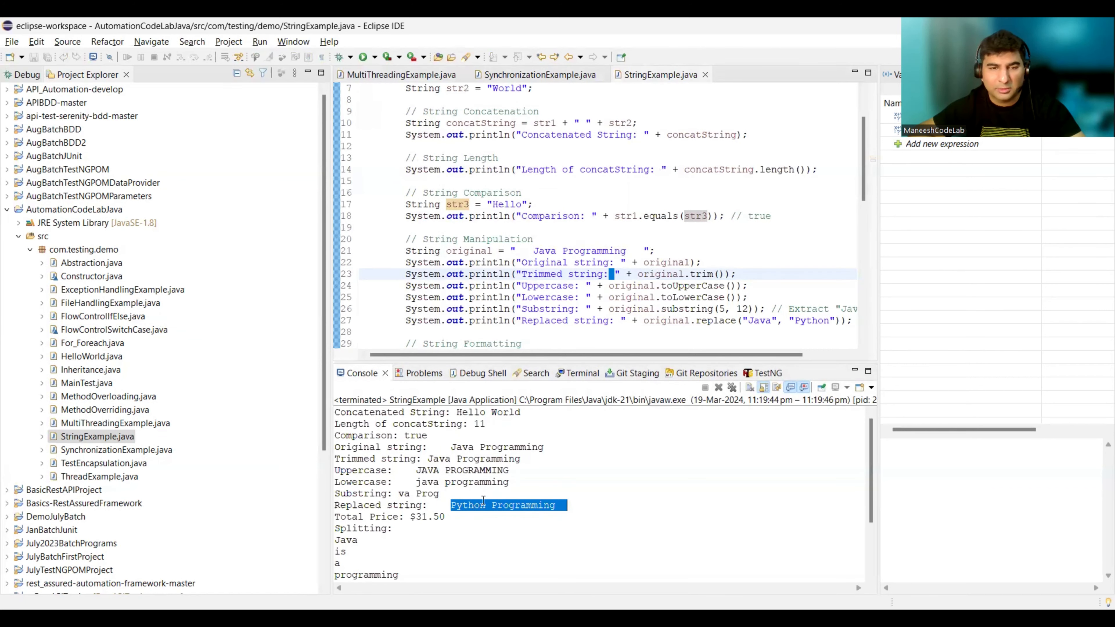
{"action": "scroll", "scroll_direction": "down", "scroll_amount": 3}
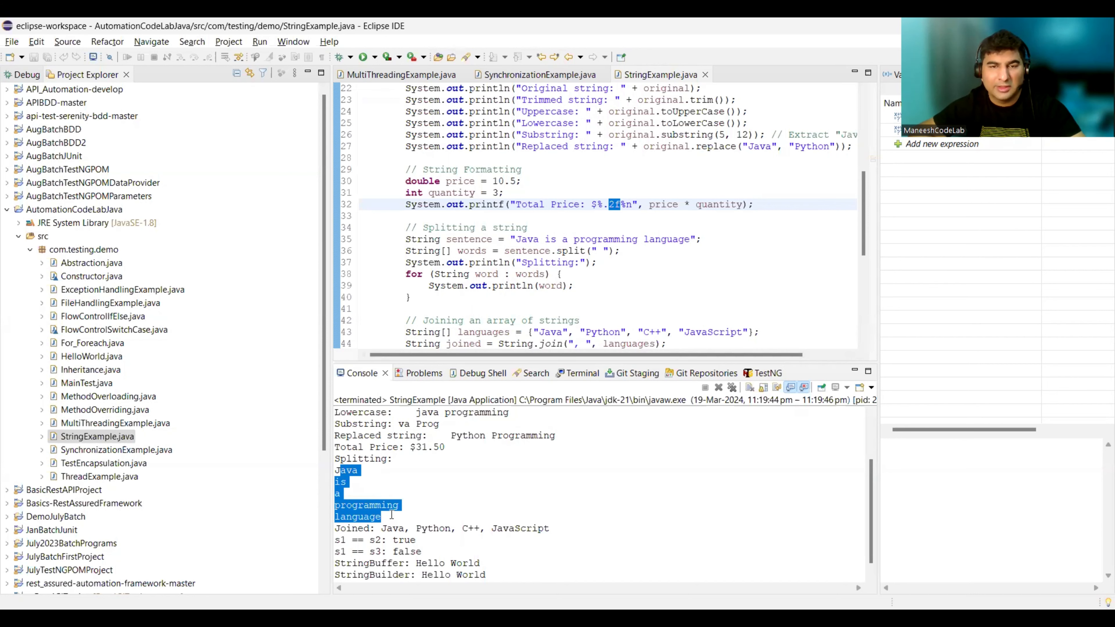
{"action": "scroll", "scroll_direction": "down", "scroll_amount": 3}
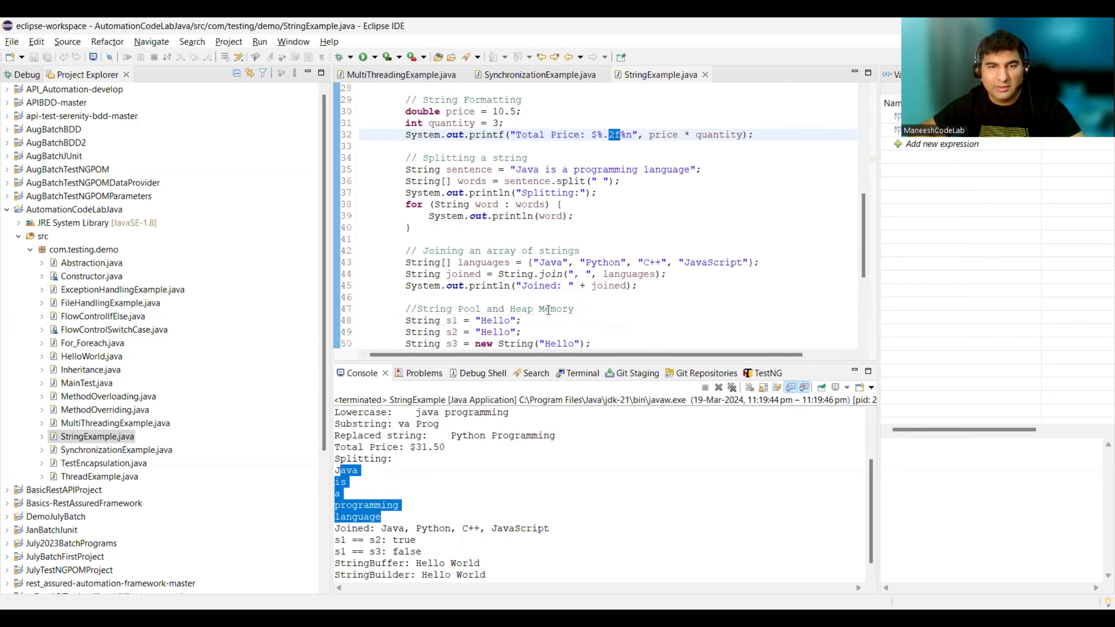
{"action": "scroll", "scroll_direction": "down", "scroll_amount": 3}
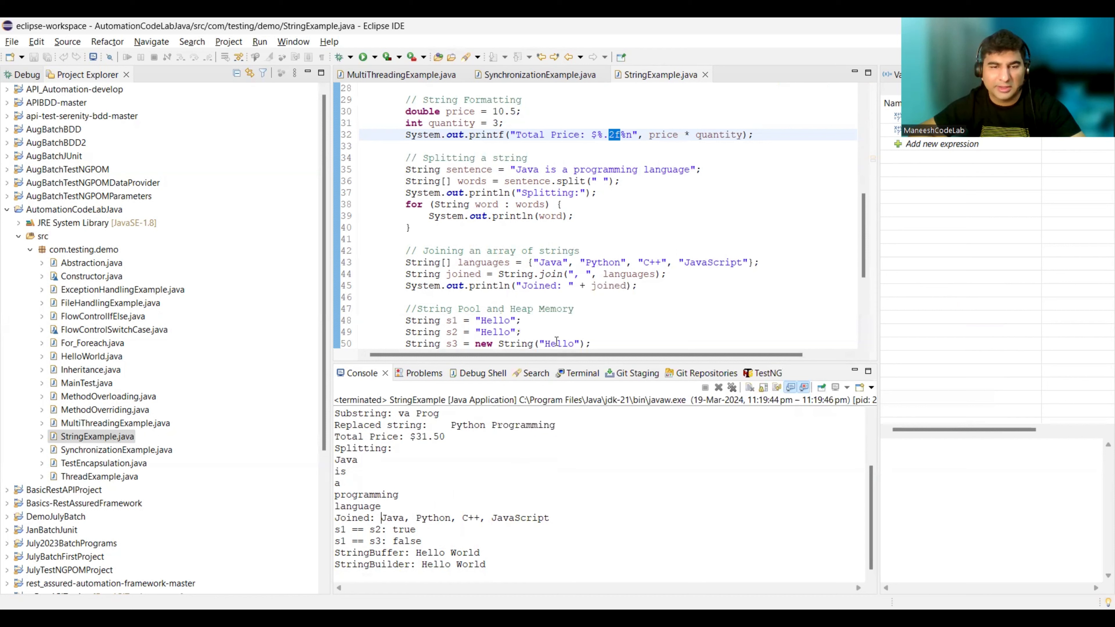
{"action": "left_click_drag", "start_coordinate": [382, 517], "coordinate": [475, 517]}
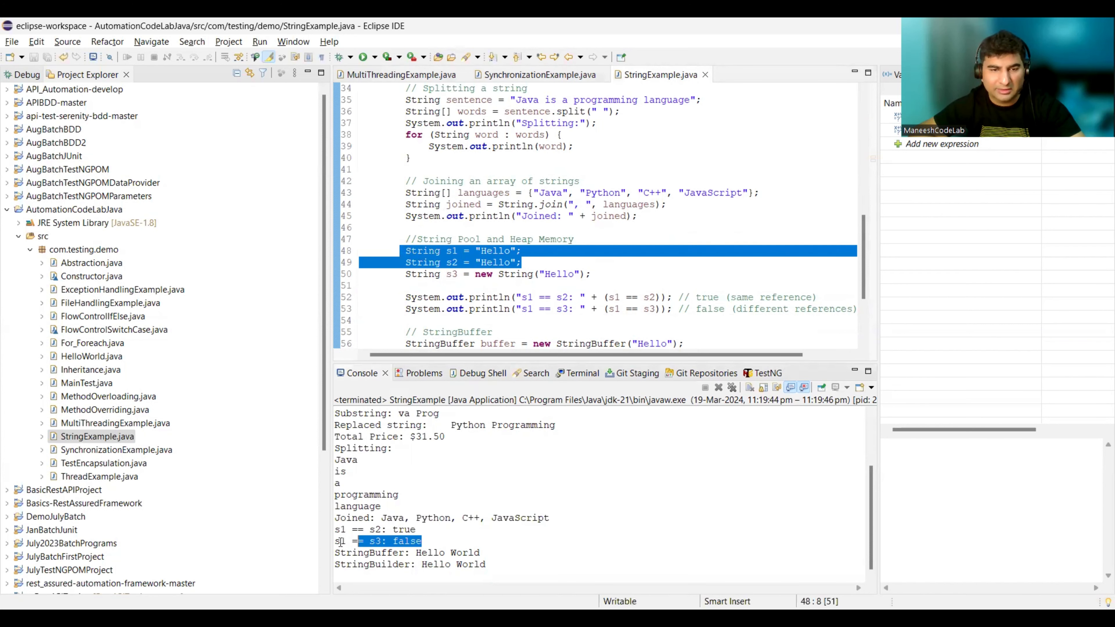
{"action": "scroll", "scroll_direction": "down", "scroll_amount": 3}
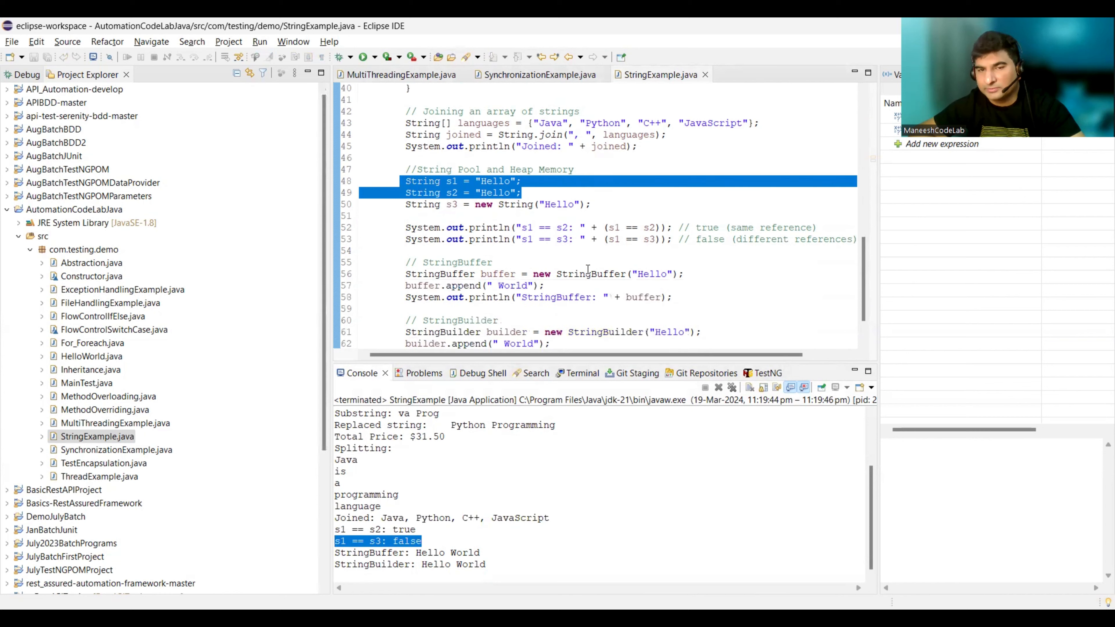
{"action": "scroll", "scroll_direction": "down", "scroll_amount": 3}
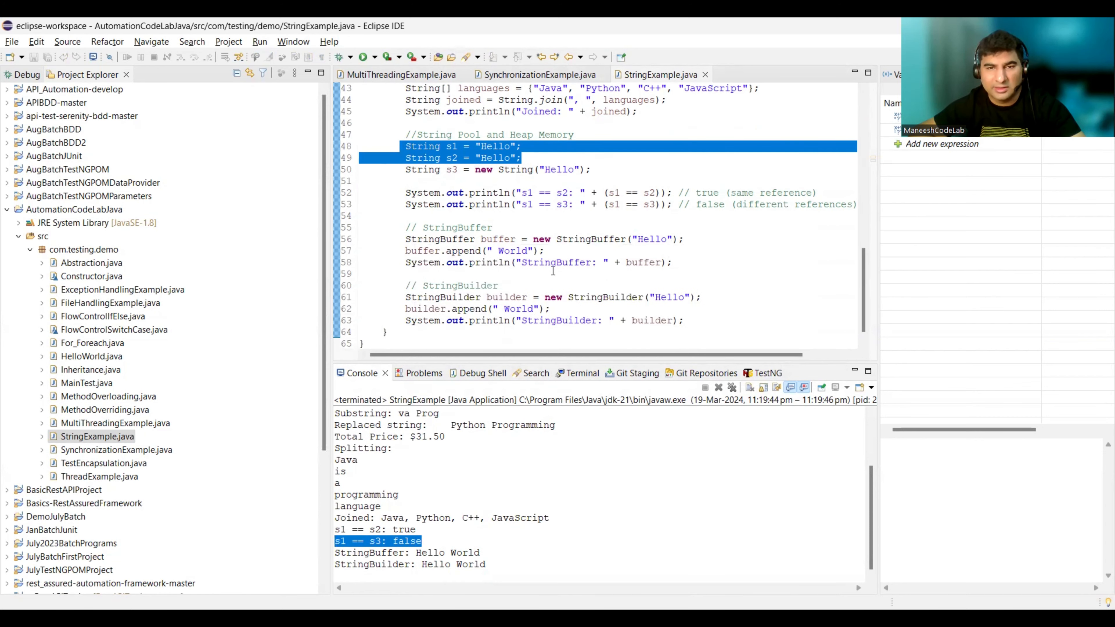
{"action": "mouse_move", "coordinate": [501, 317]}
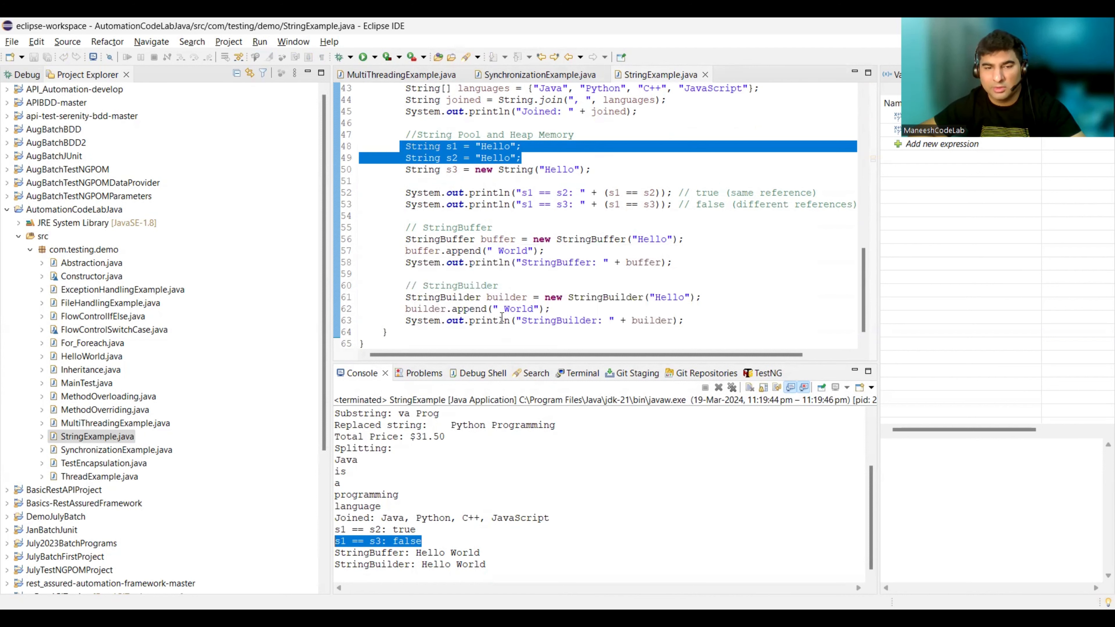